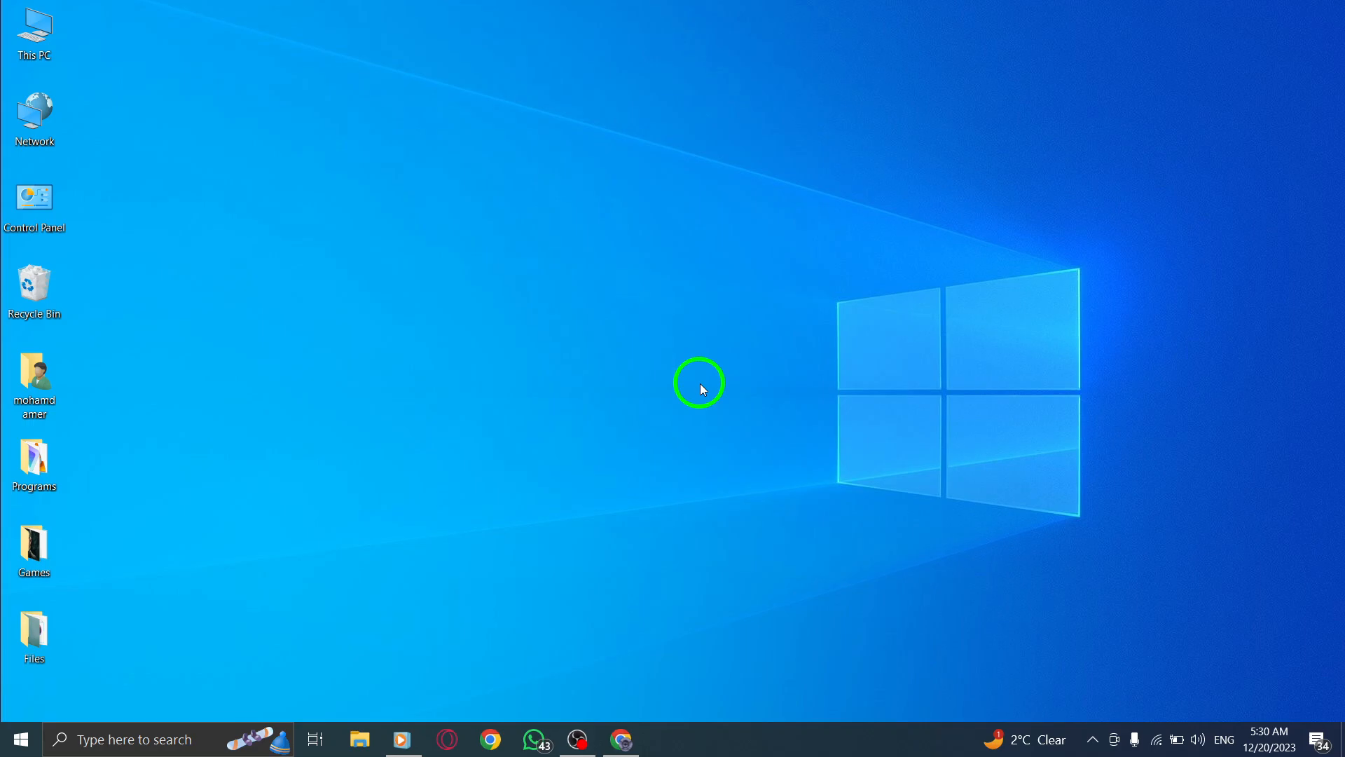
{"action": "mouse_move", "coordinate": [702, 526]}
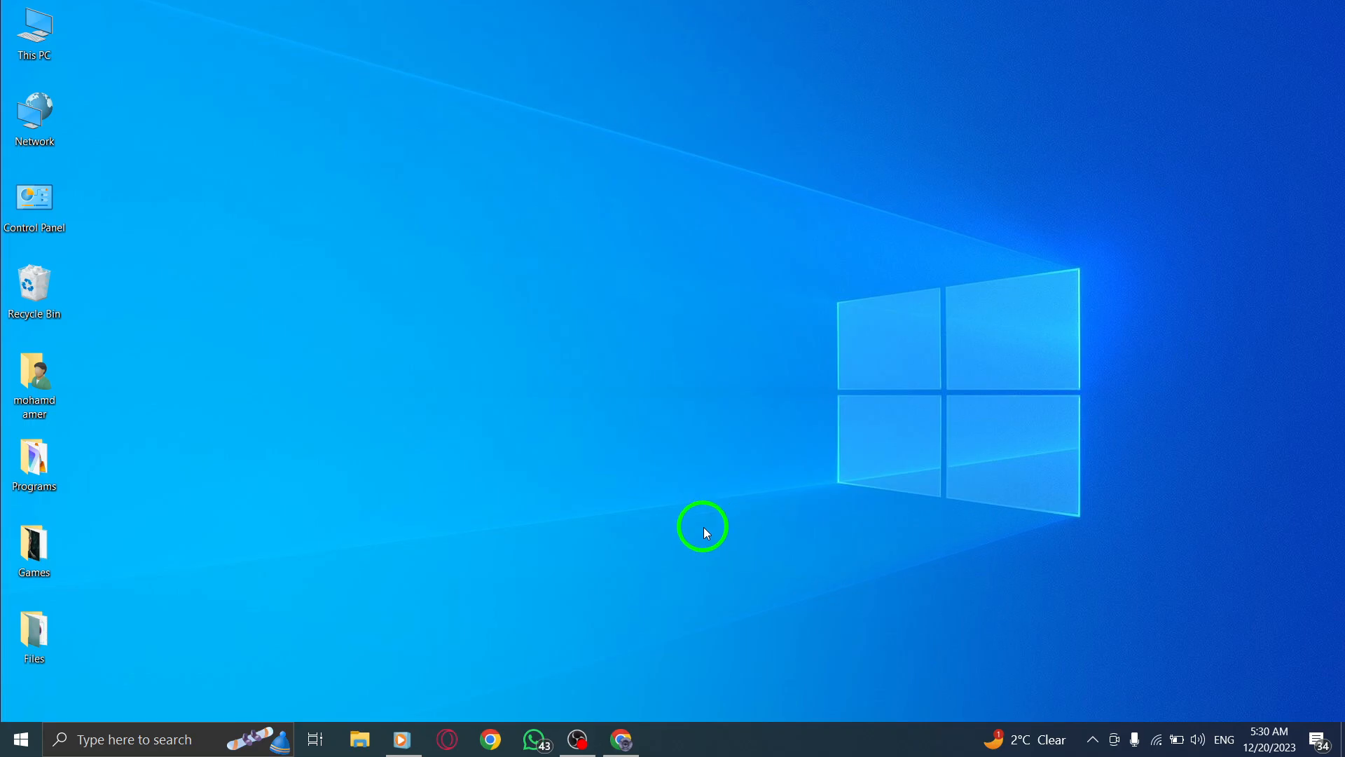
Launch Chrome from the taskbar and reach Settings via the three-dot menu.
{"action": "left_click", "coordinate": [620, 739]}
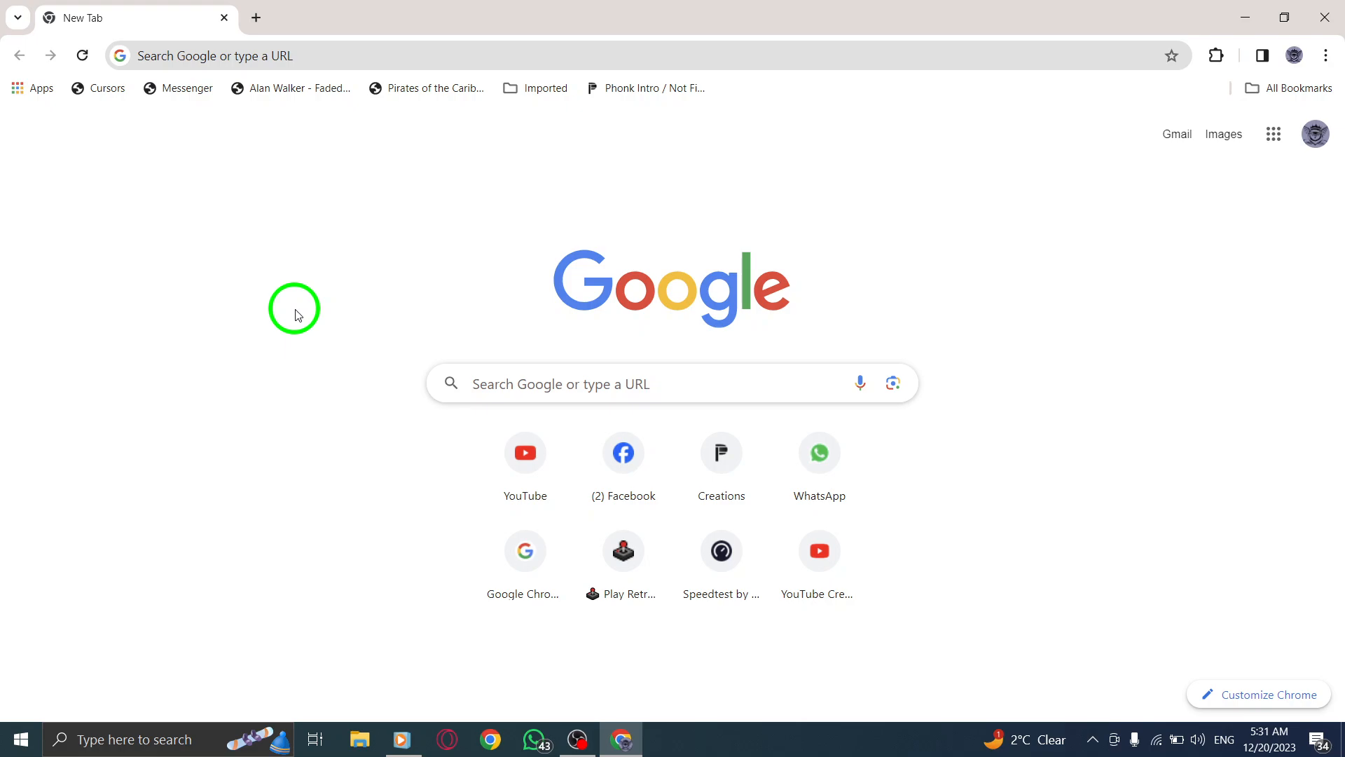
{"action": "mouse_move", "coordinate": [1311, 68]}
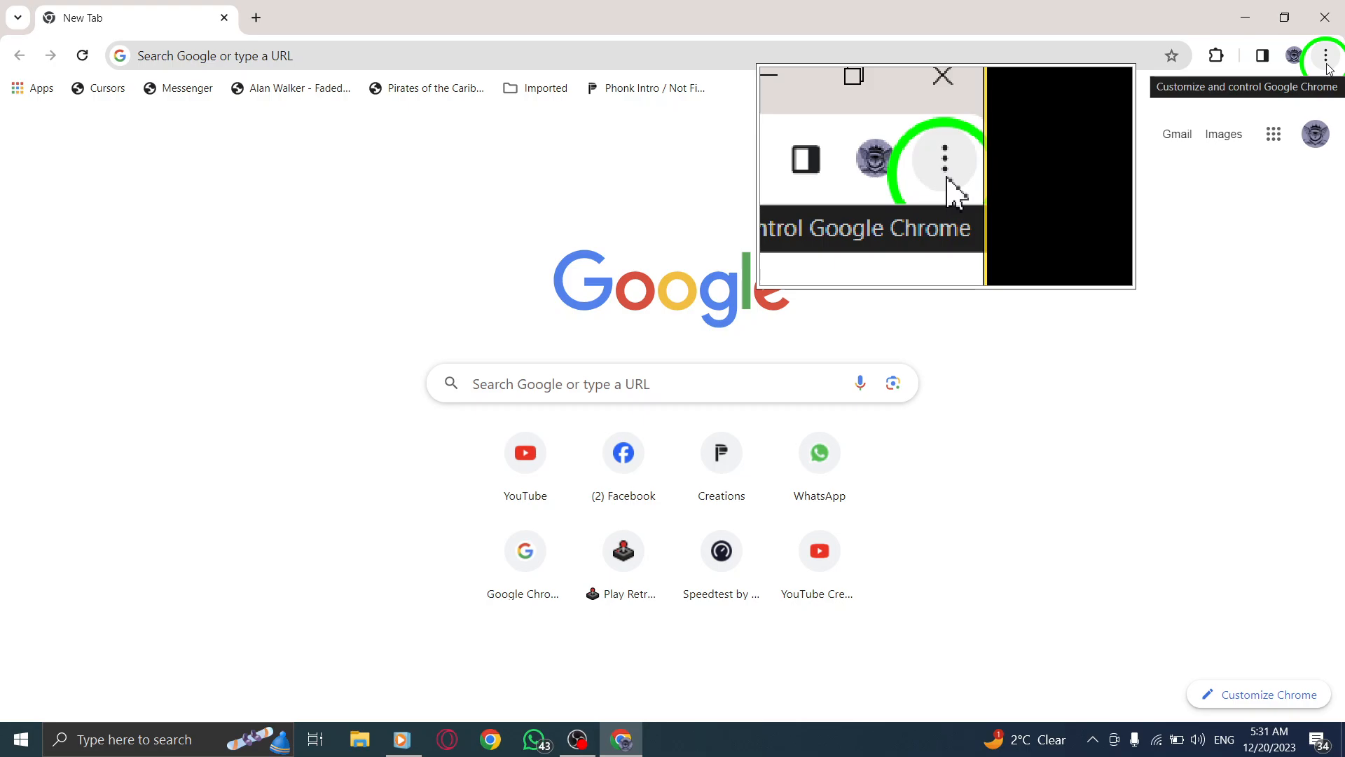
{"action": "left_click", "coordinate": [1324, 55]}
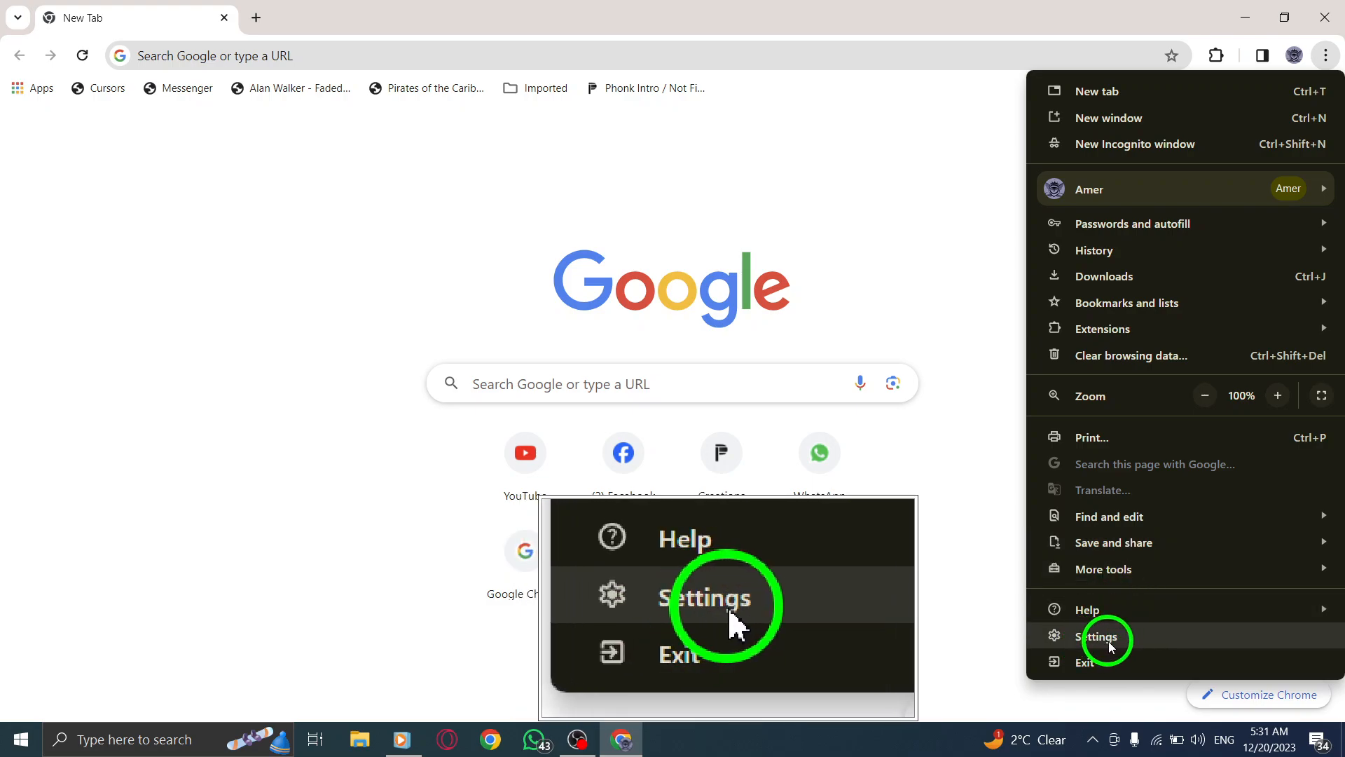
{"action": "left_click", "coordinate": [1101, 637]}
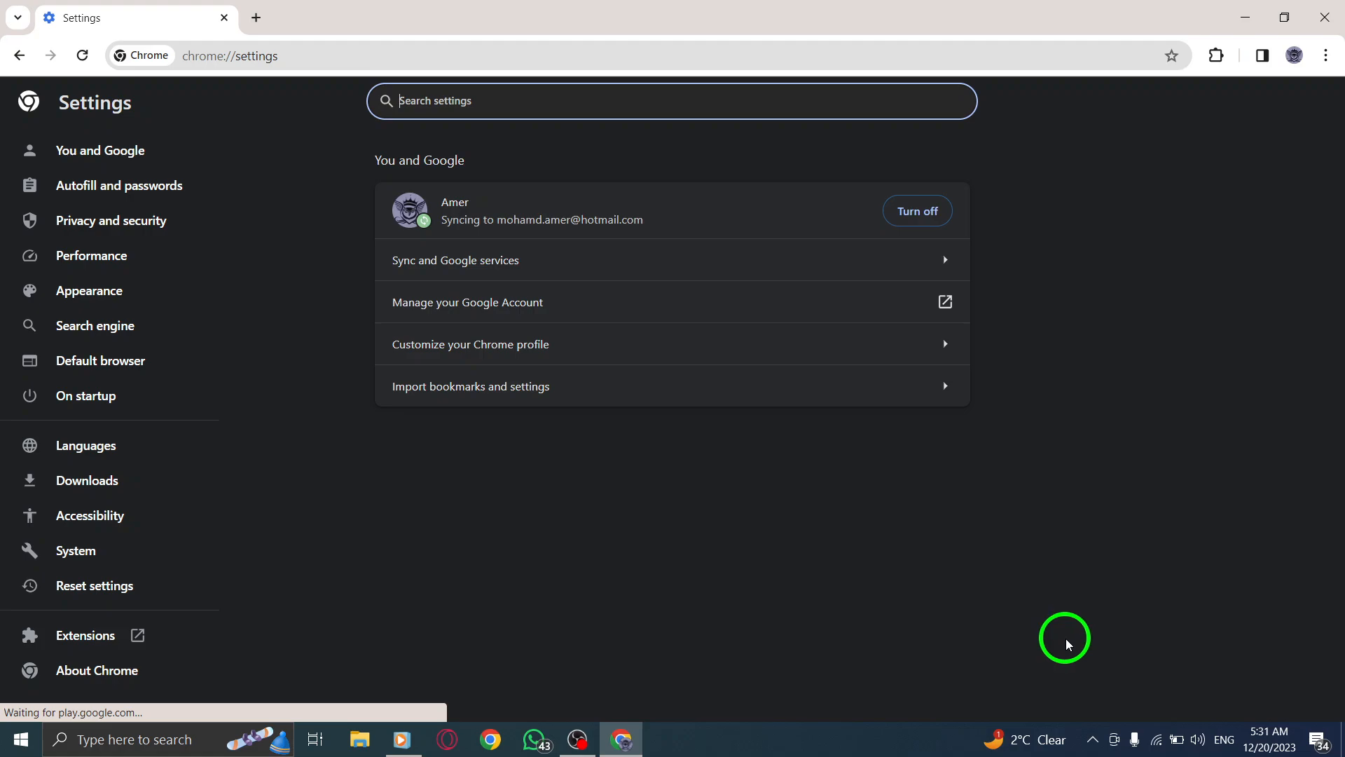
{"action": "mouse_move", "coordinate": [321, 253]}
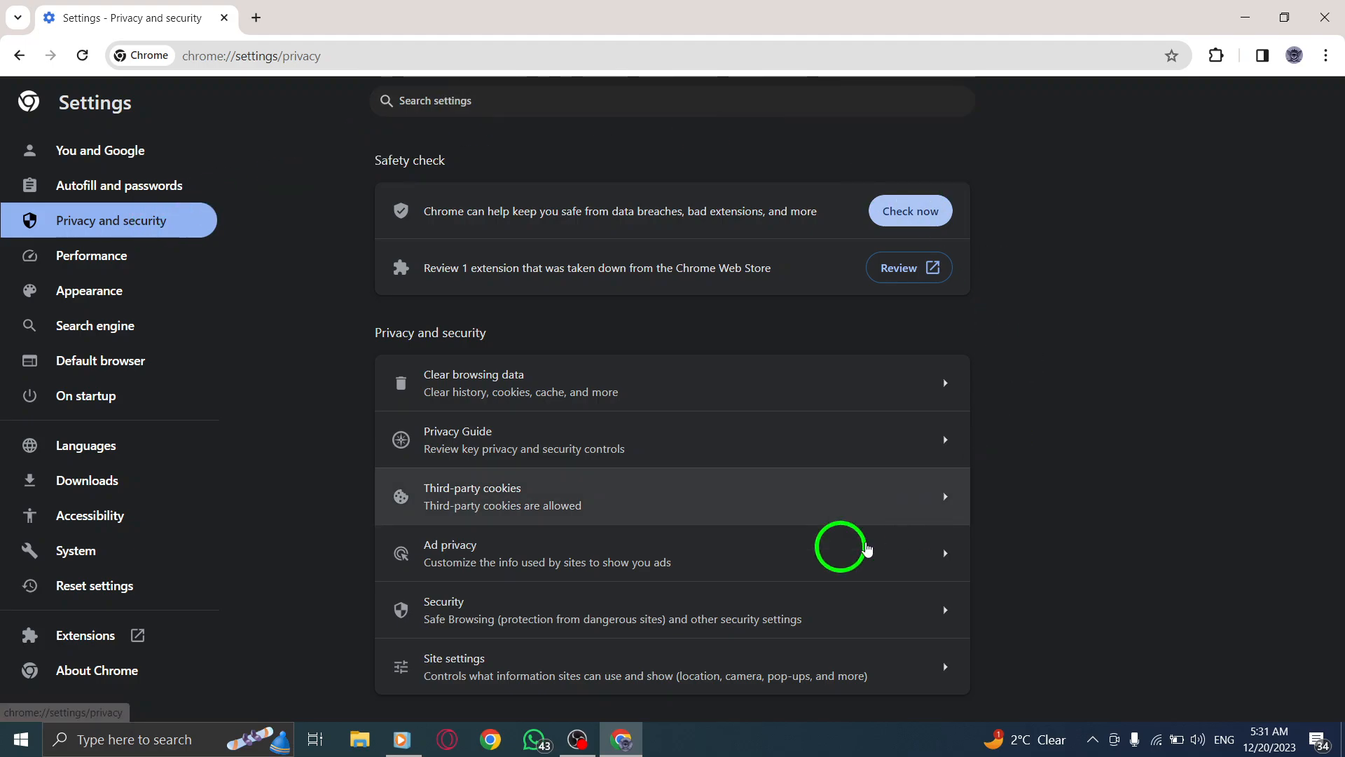
{"action": "mouse_move", "coordinate": [1073, 286]}
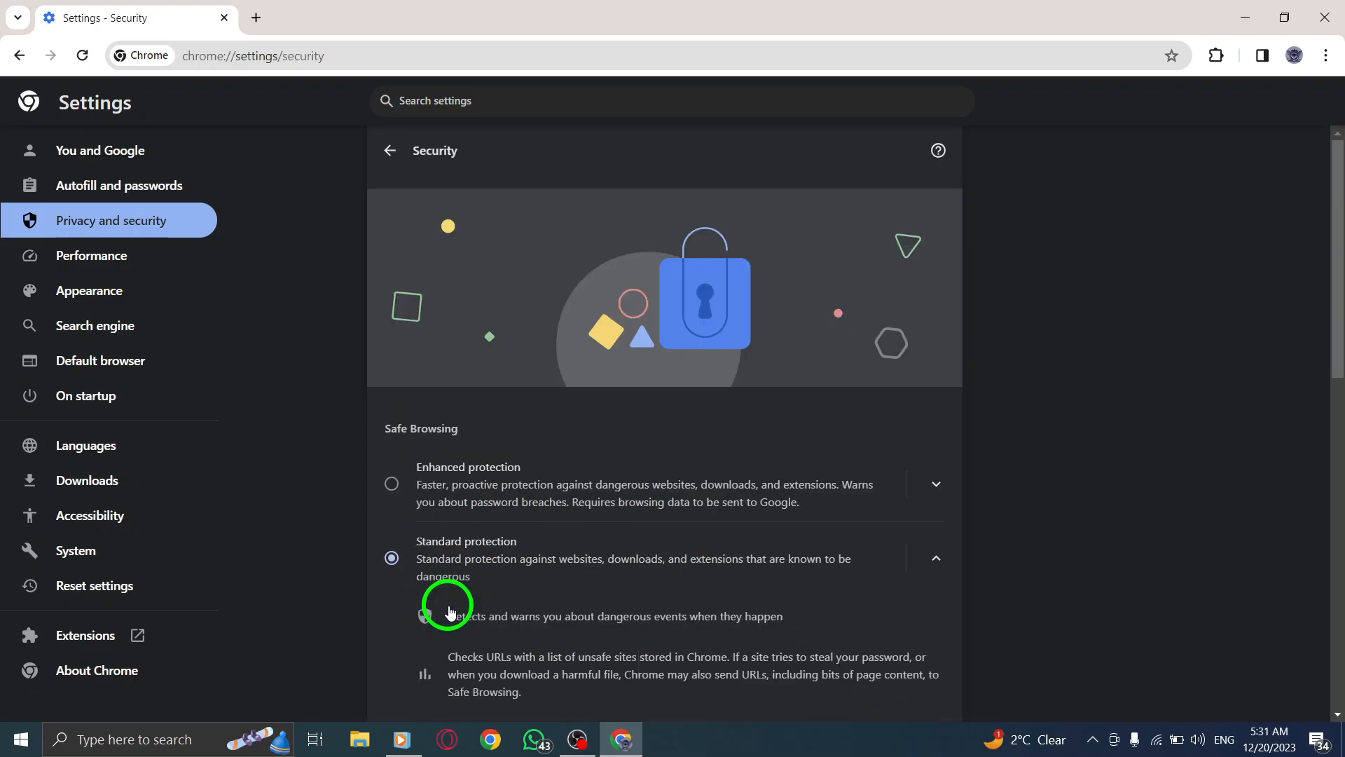
Scroll the Security page down to reveal every Safe Browsing level, including No protection.
{"action": "scroll", "scroll_direction": "down", "scroll_amount": 3}
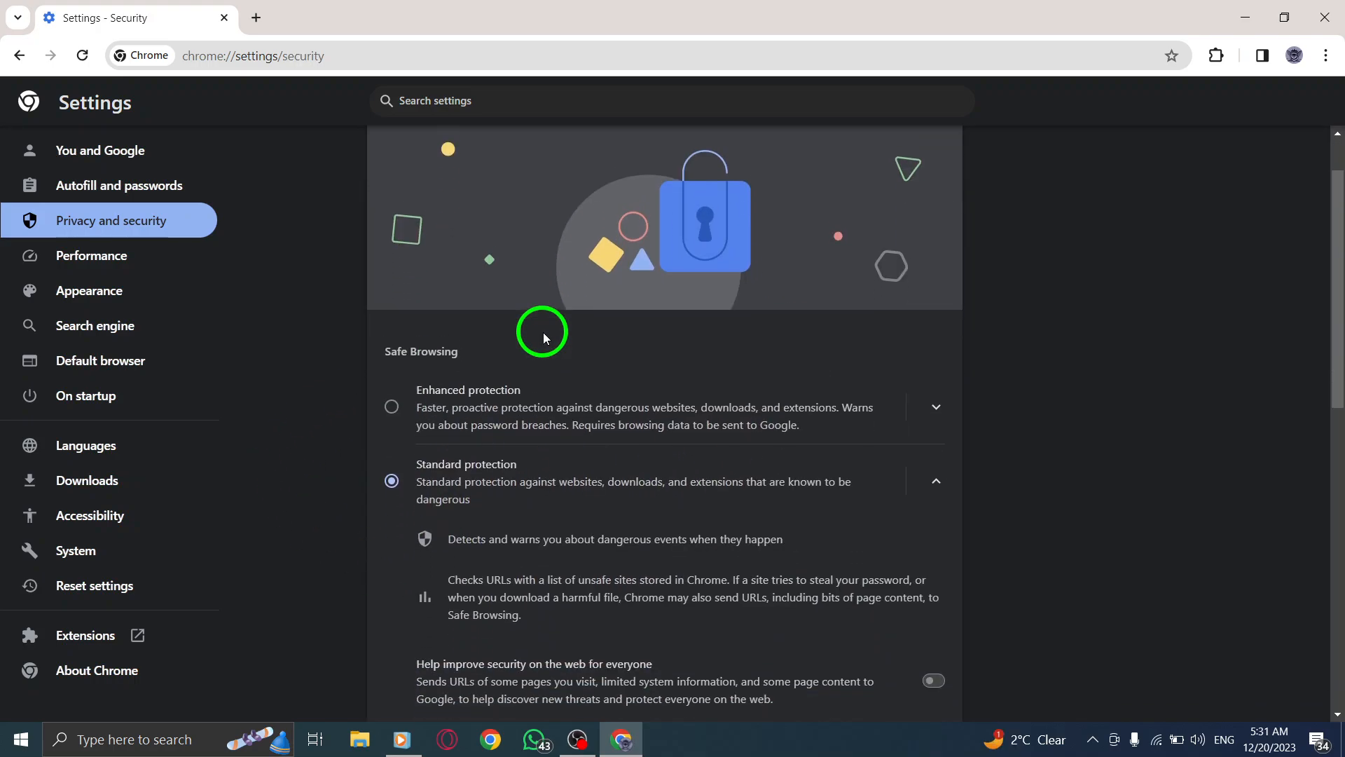
{"action": "scroll", "scroll_direction": "down", "scroll_amount": 3}
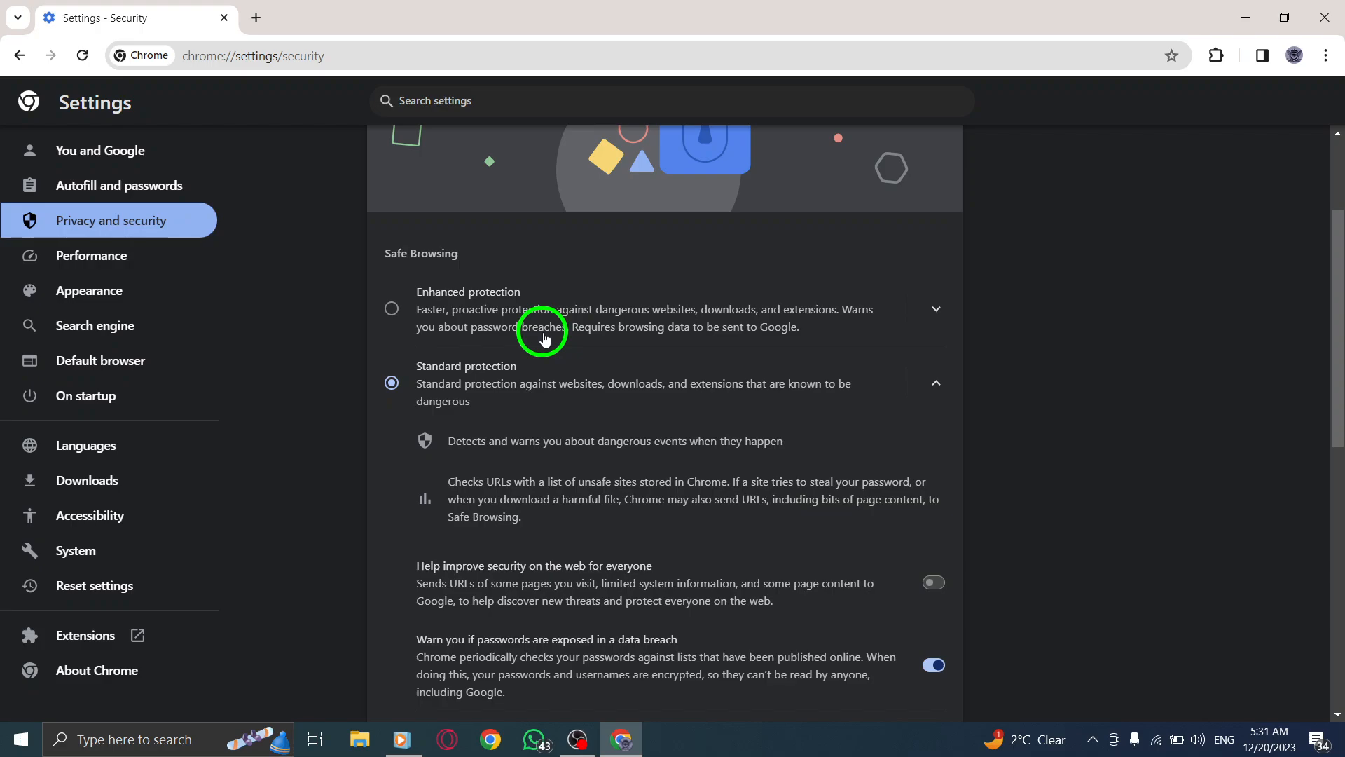
{"action": "scroll", "scroll_direction": "down", "scroll_amount": 3}
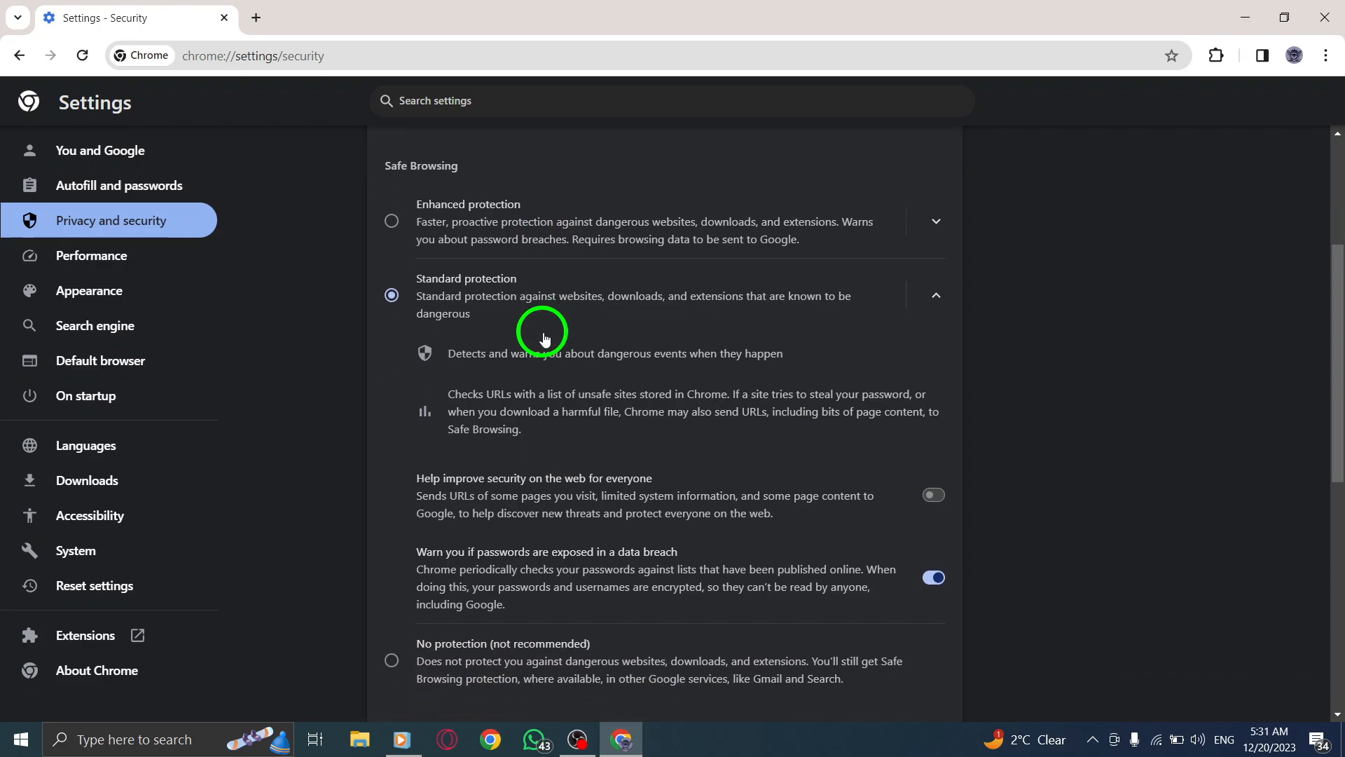
{"action": "scroll", "scroll_direction": "down", "scroll_amount": 3}
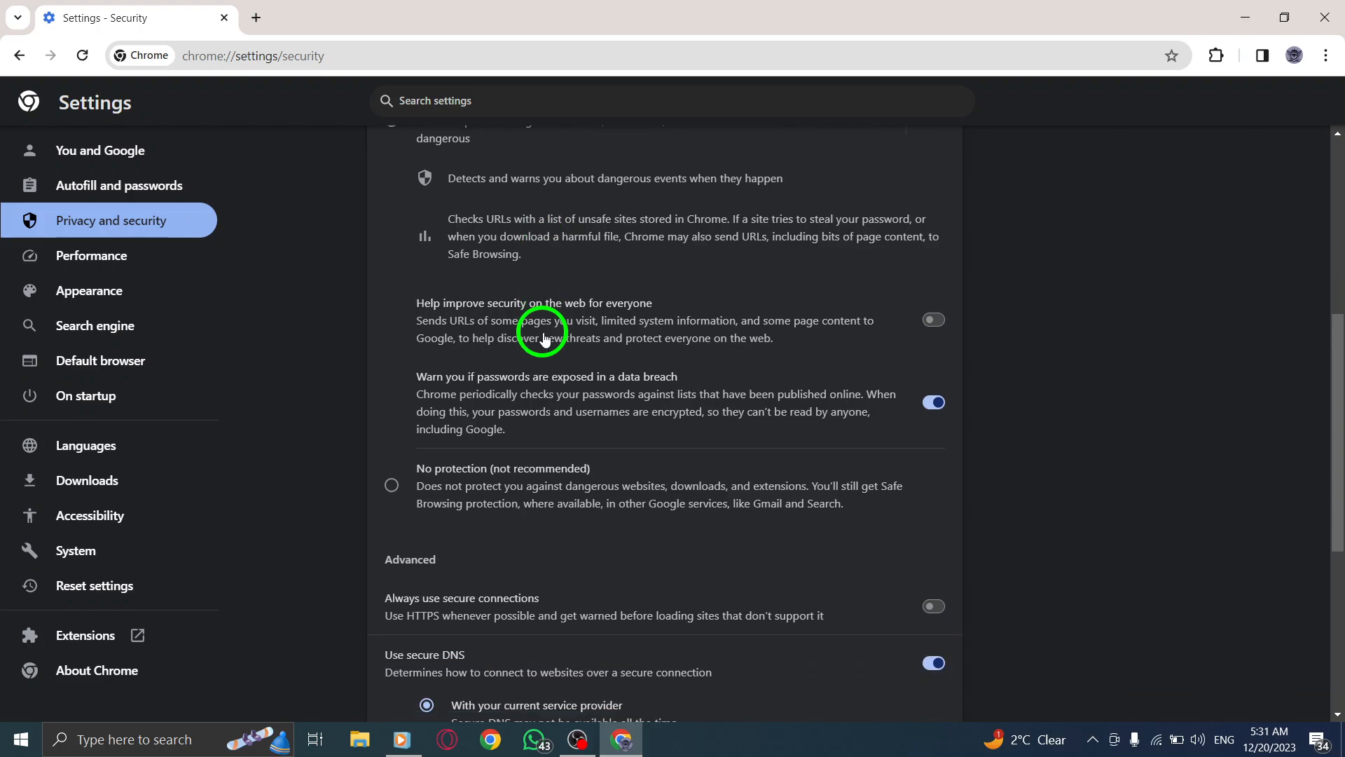
Switch Safe Browsing to No protection, confirm Turn off, then reselect Standard protection.
{"action": "left_click", "coordinate": [391, 485]}
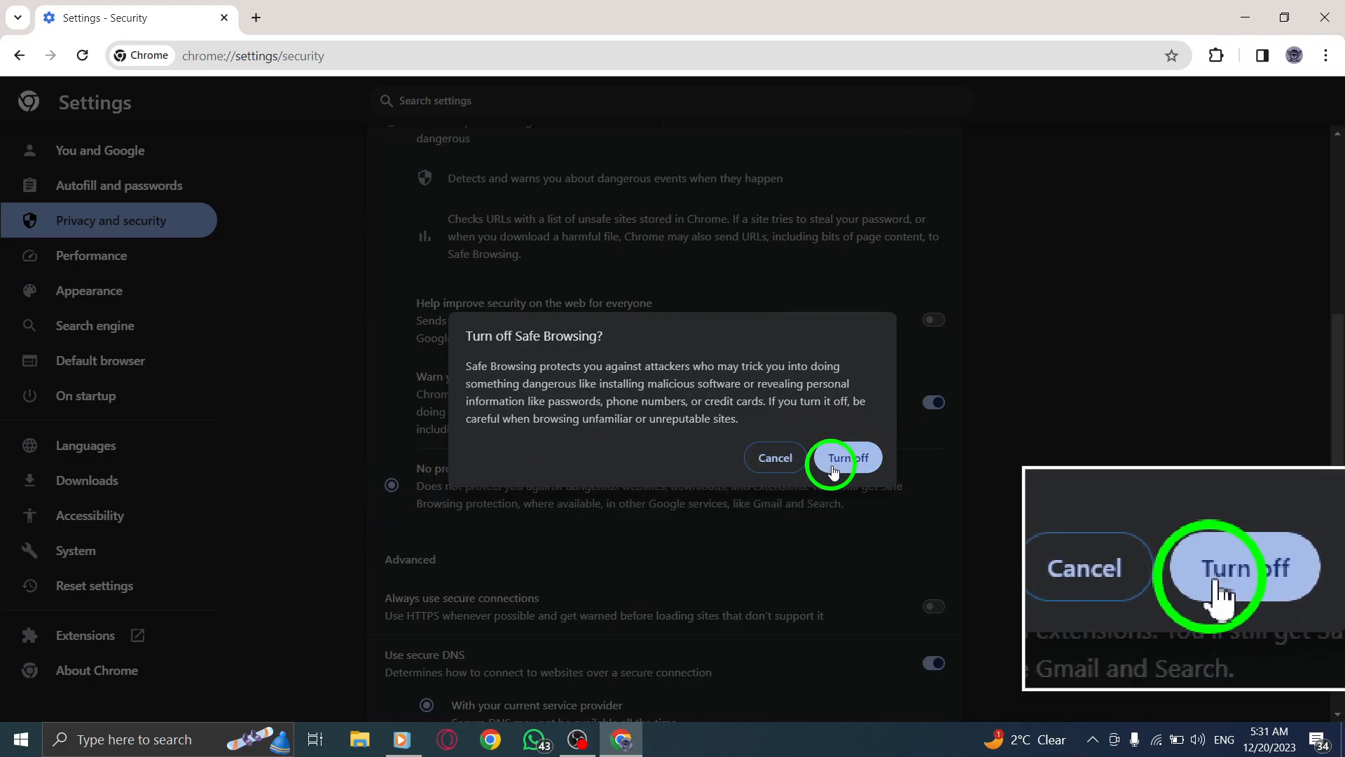
{"action": "left_click", "coordinate": [845, 458]}
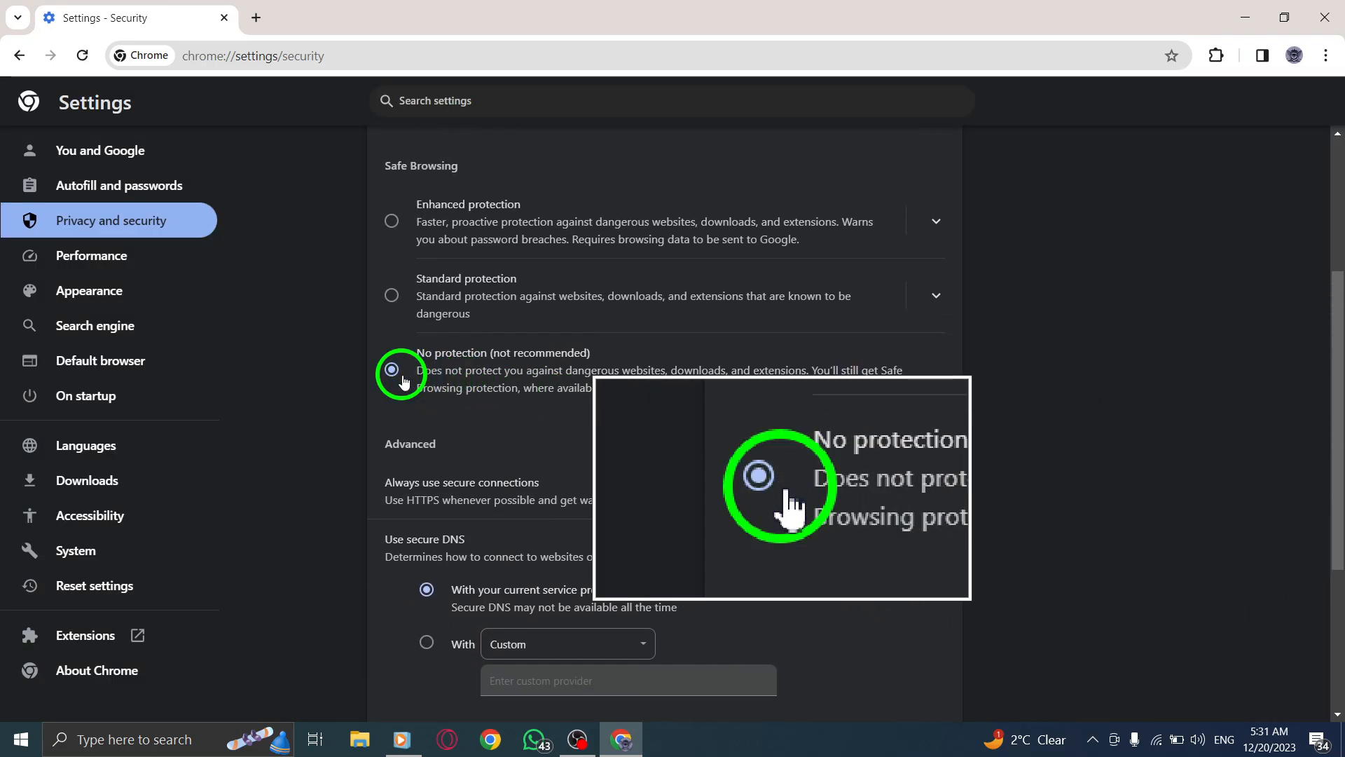
{"action": "left_click", "coordinate": [392, 294]}
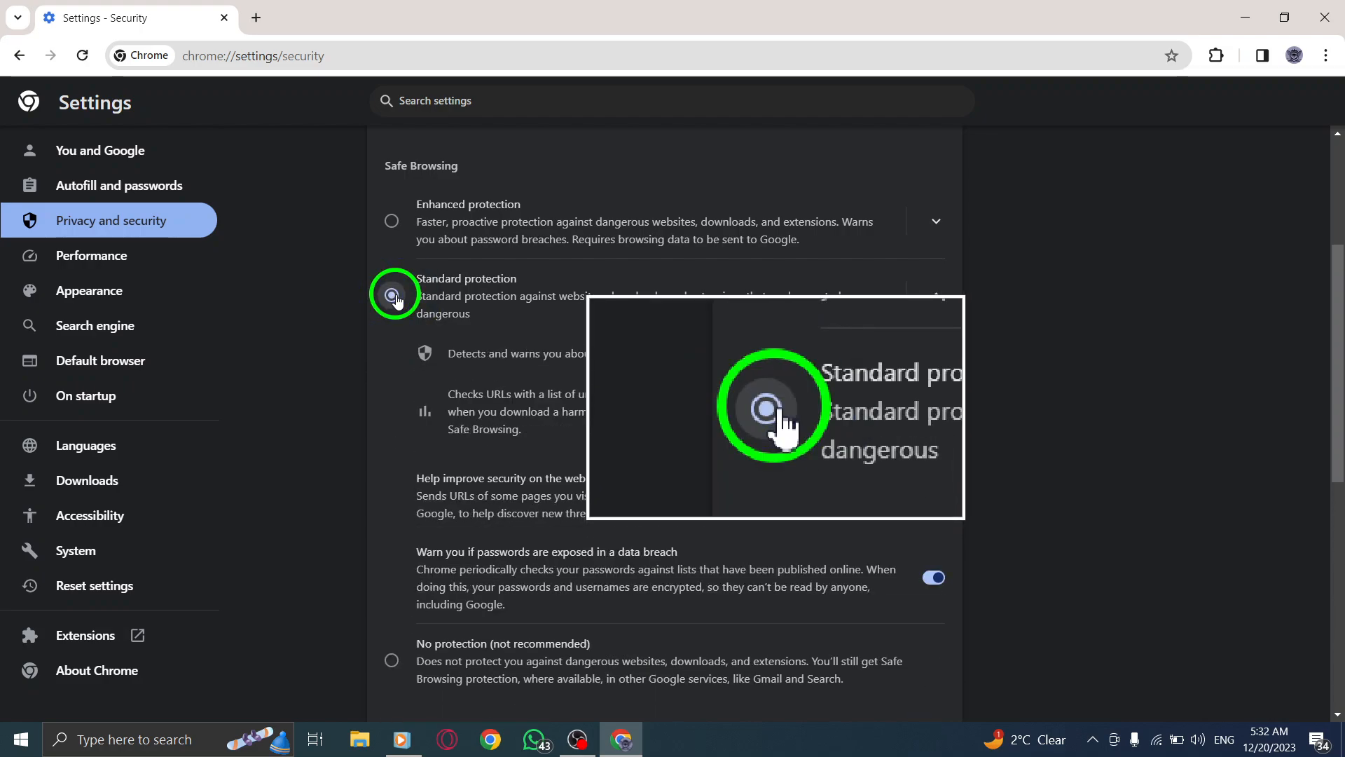